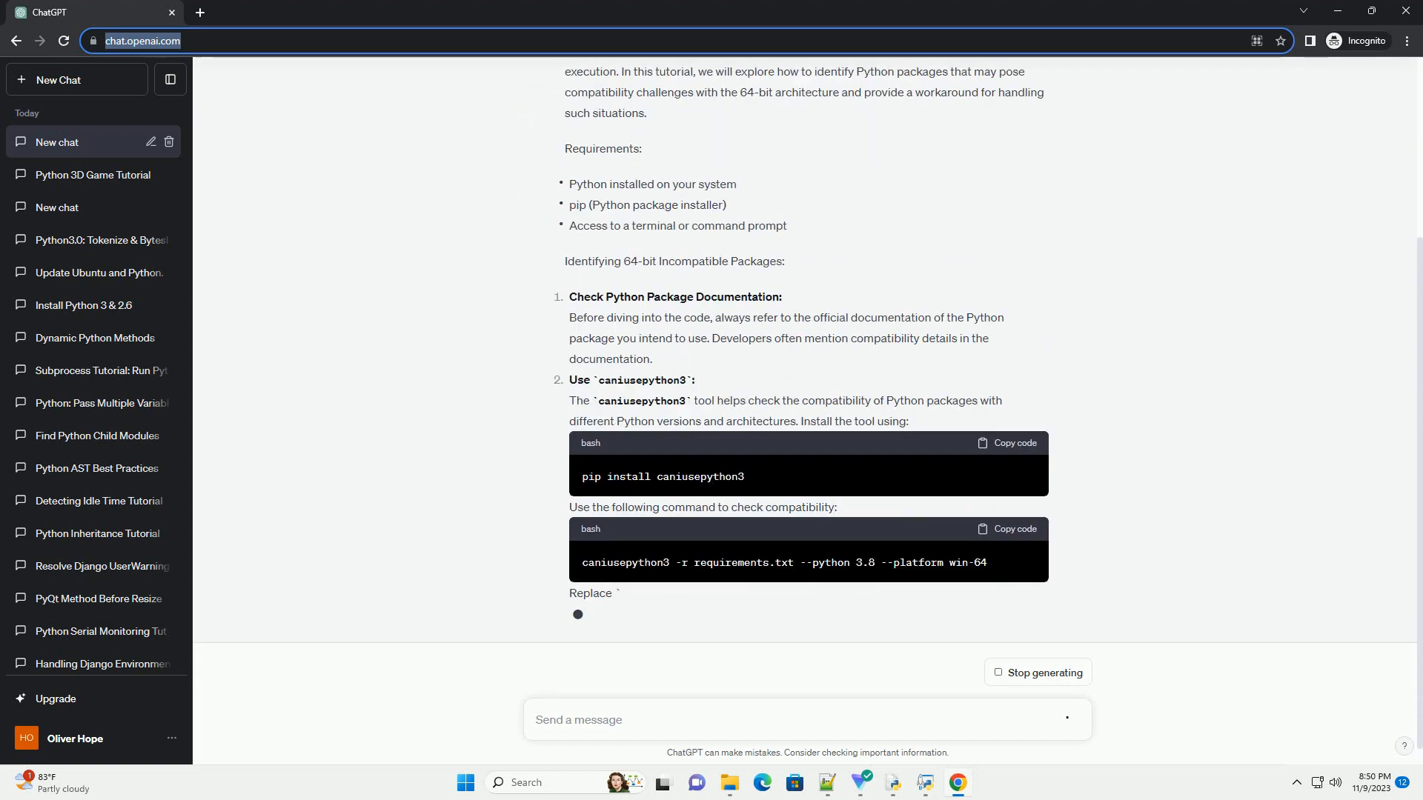
scroll("down", 3)
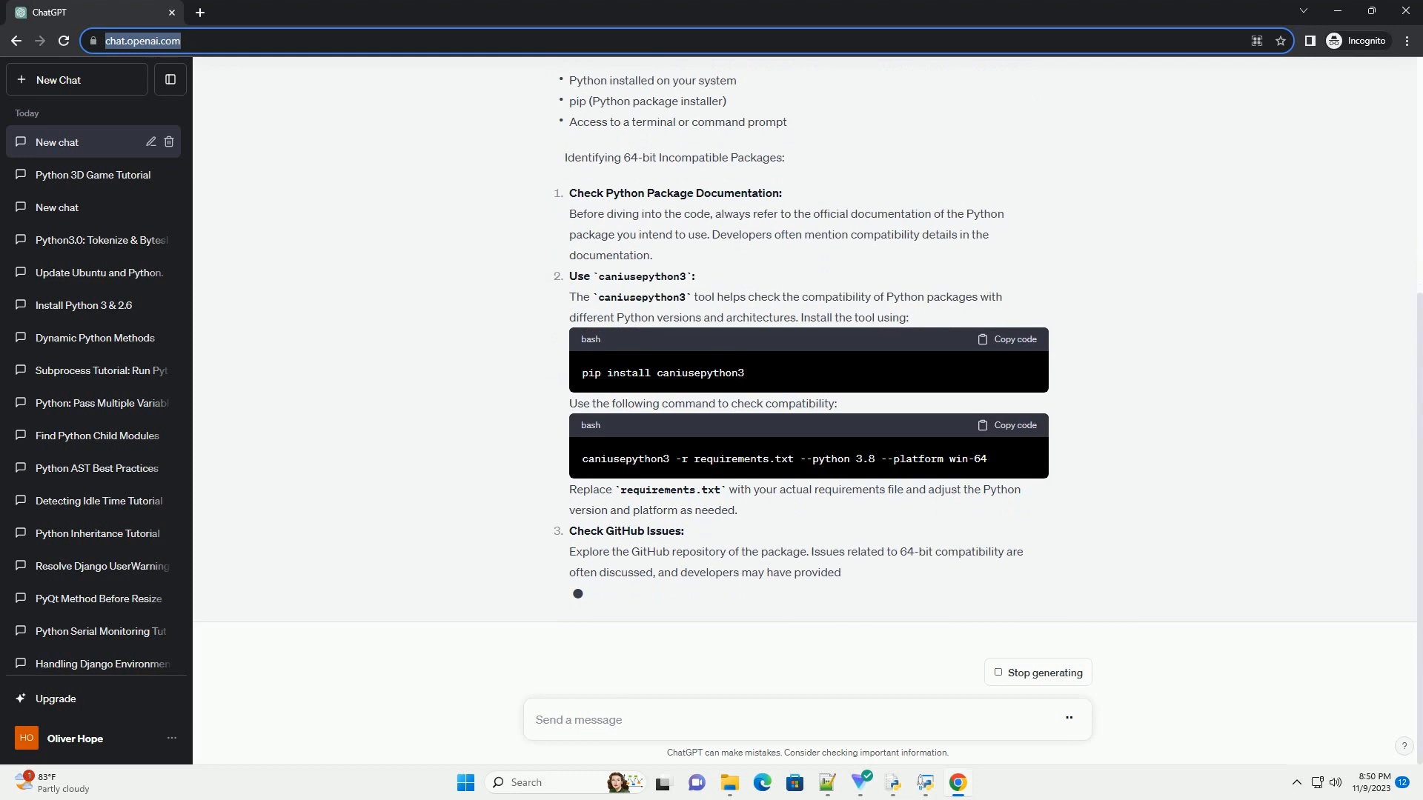
scroll("down", 3)
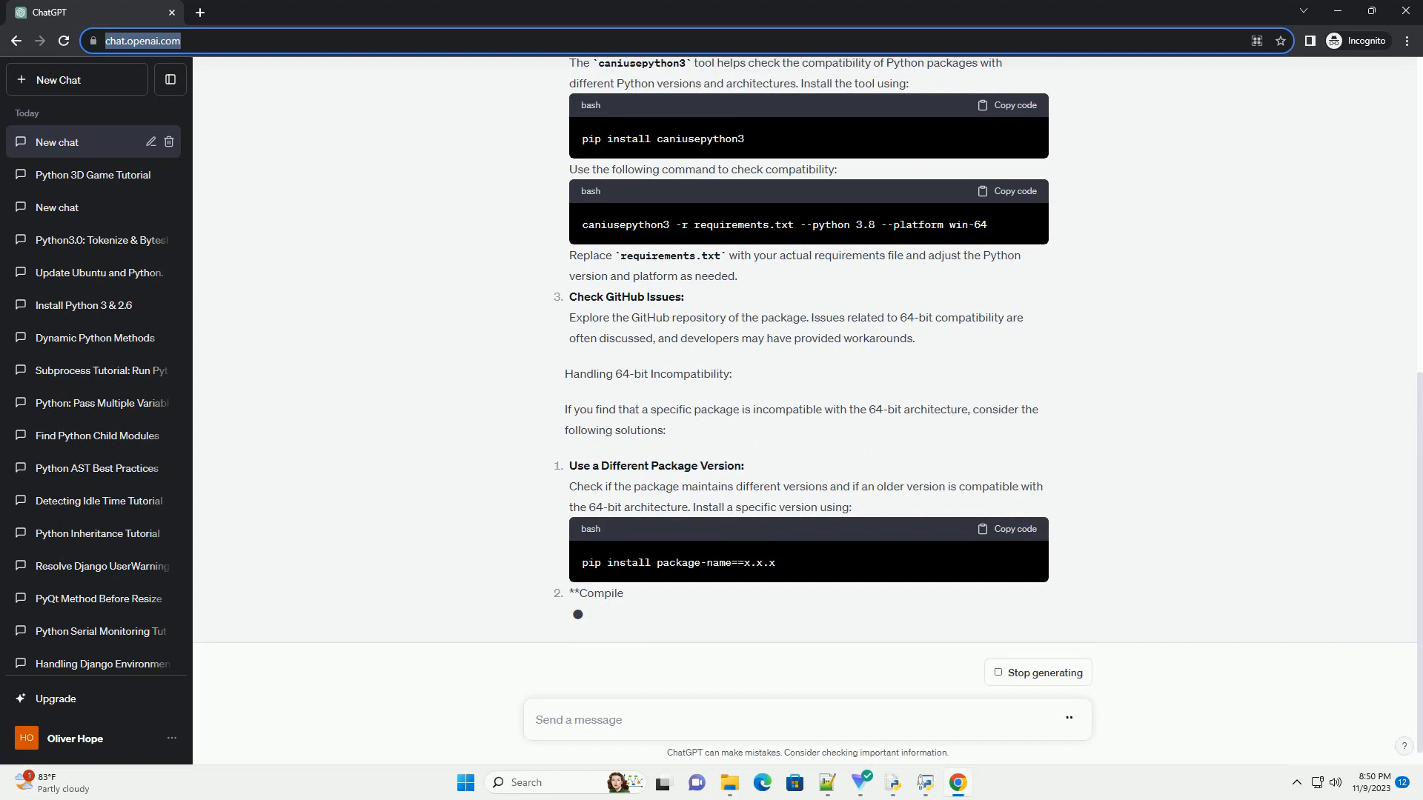
scroll("down", 3)
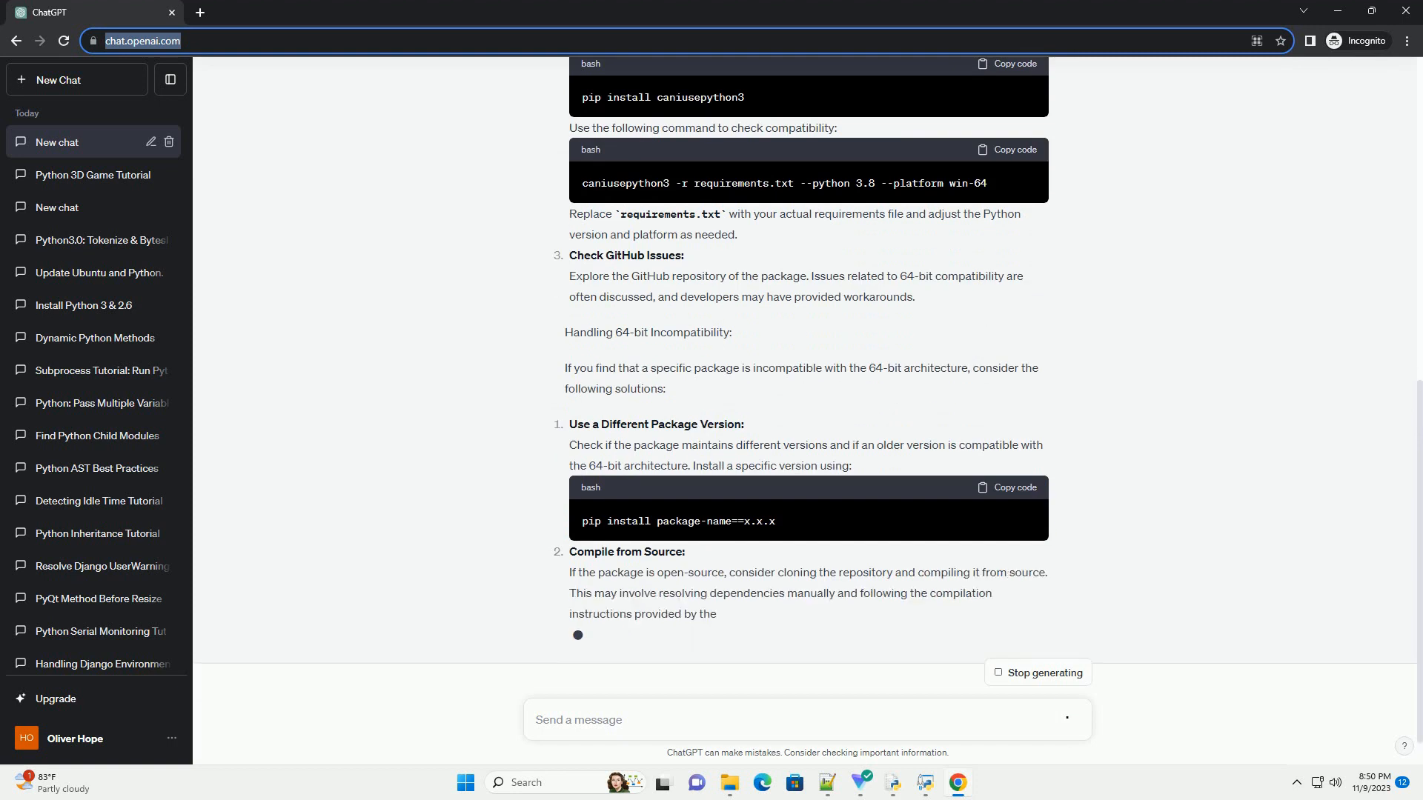